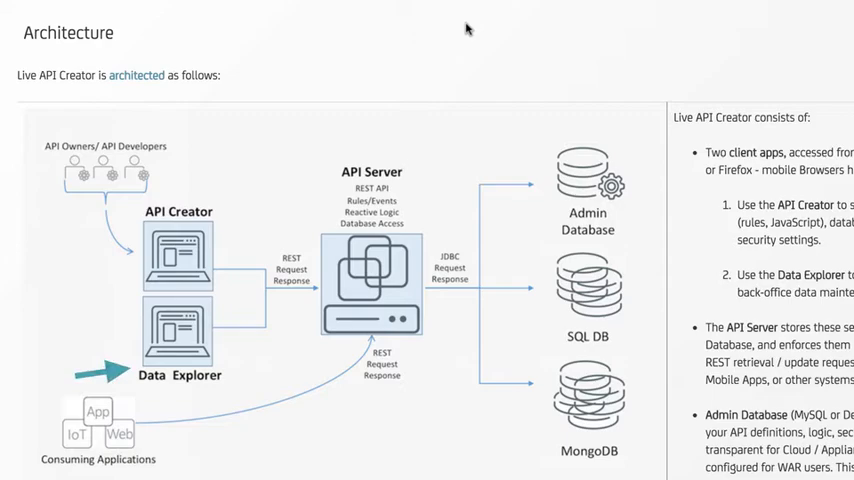
{"action": "mouse_move", "coordinate": [470, 28]}
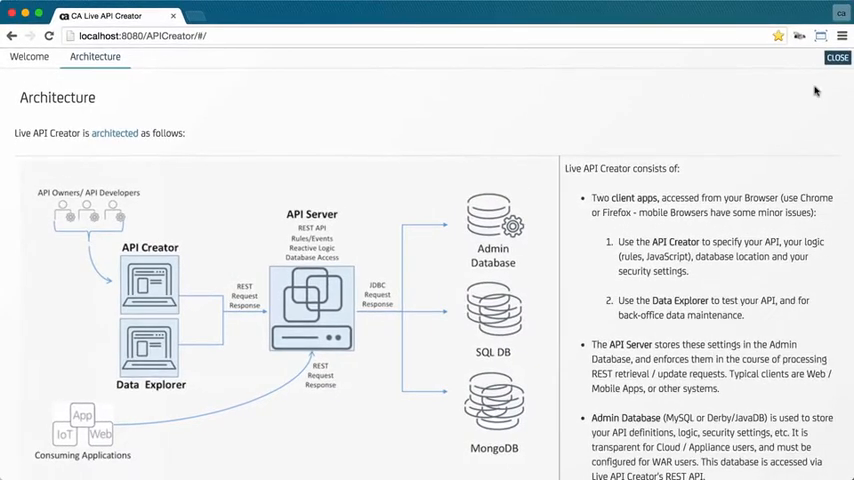
Step: Create a new API from the sample Northwind connection and finish into REST Lab testing
{"action": "left_click", "coordinate": [836, 56]}
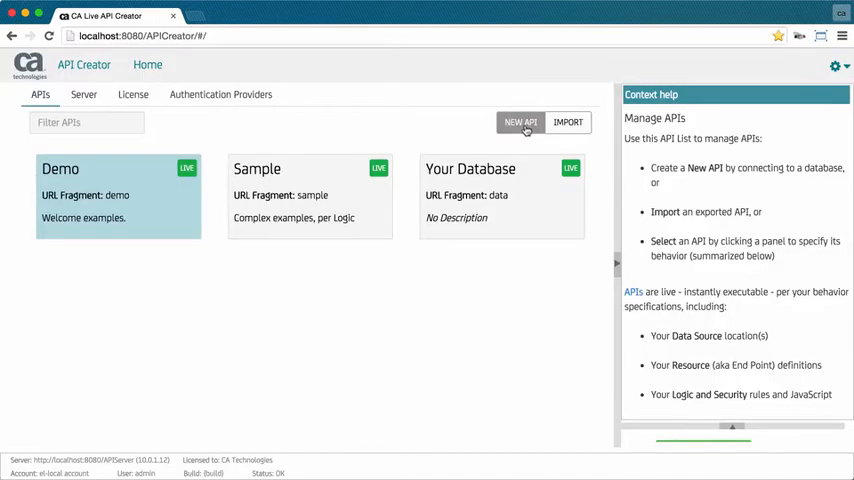
{"action": "left_click", "coordinate": [520, 122]}
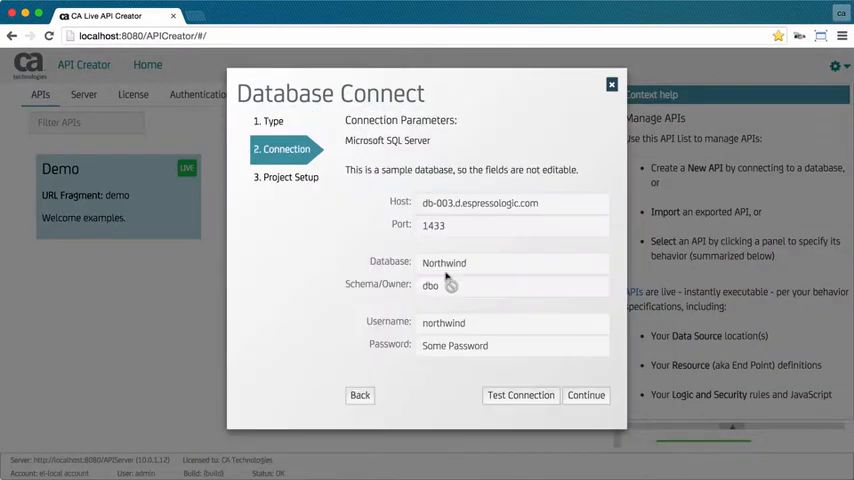
{"action": "left_click", "coordinate": [586, 394]}
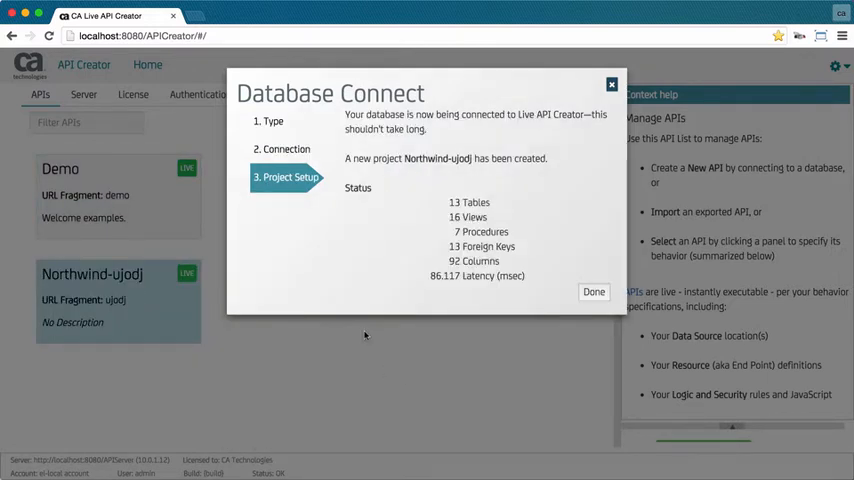
{"action": "left_click", "coordinate": [592, 292]}
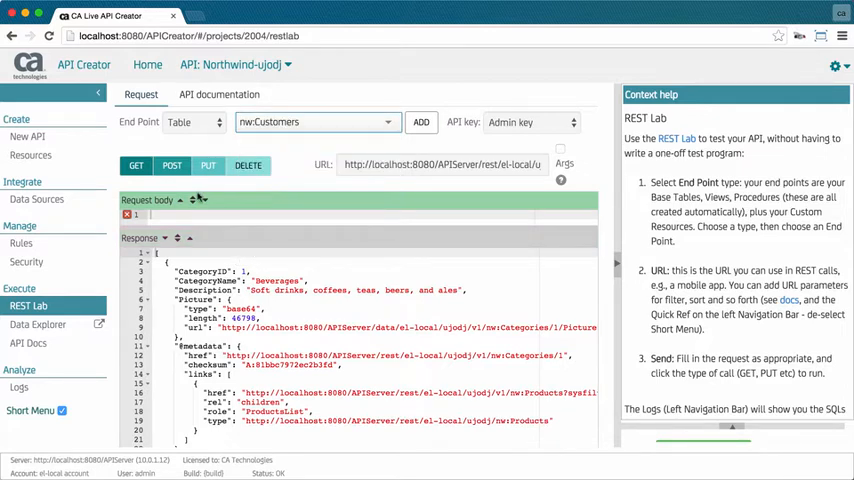
Step: Query the nw:Customers table filtered to balance>500 in REST Lab, then show API Docs
{"action": "left_click", "coordinate": [136, 164]}
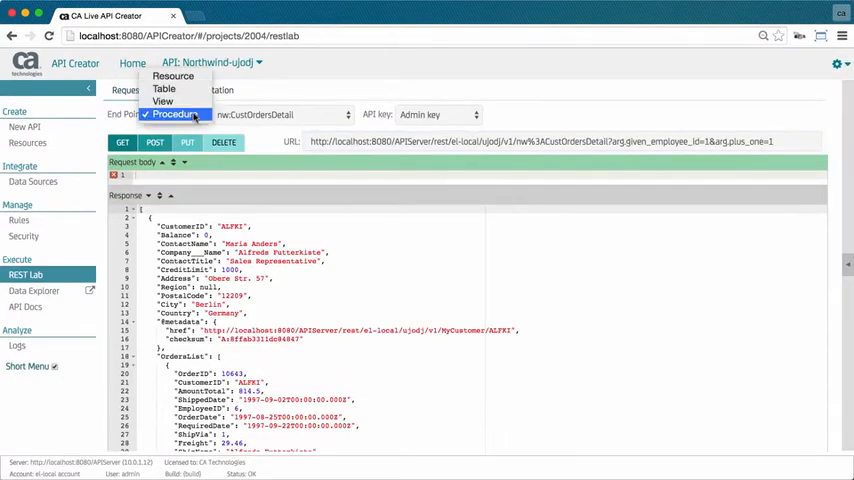
{"action": "left_click", "coordinate": [176, 118]}
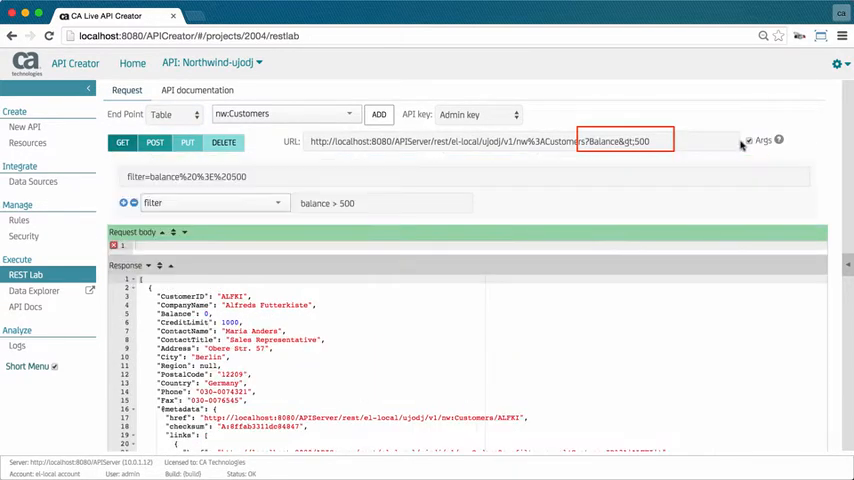
{"action": "left_click", "coordinate": [26, 344]}
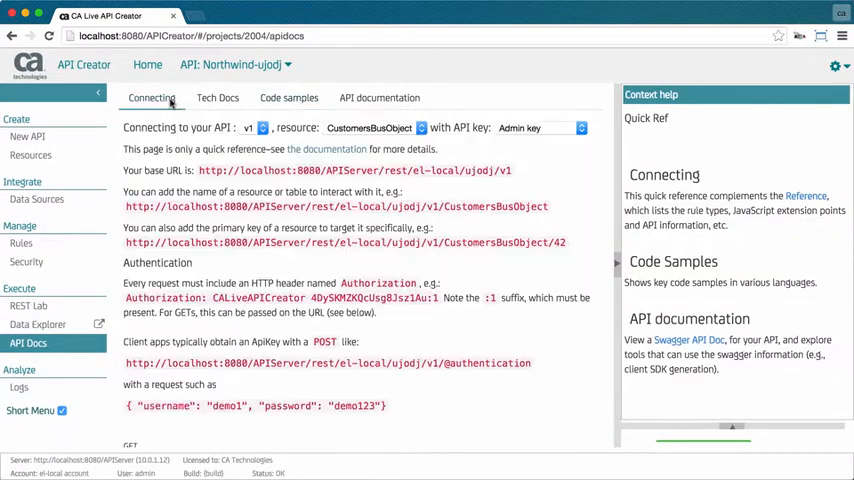
Step: Review code samples and Swagger docs, expanding CustomersBusObject operations, then go to Resources
{"action": "left_click", "coordinate": [288, 96]}
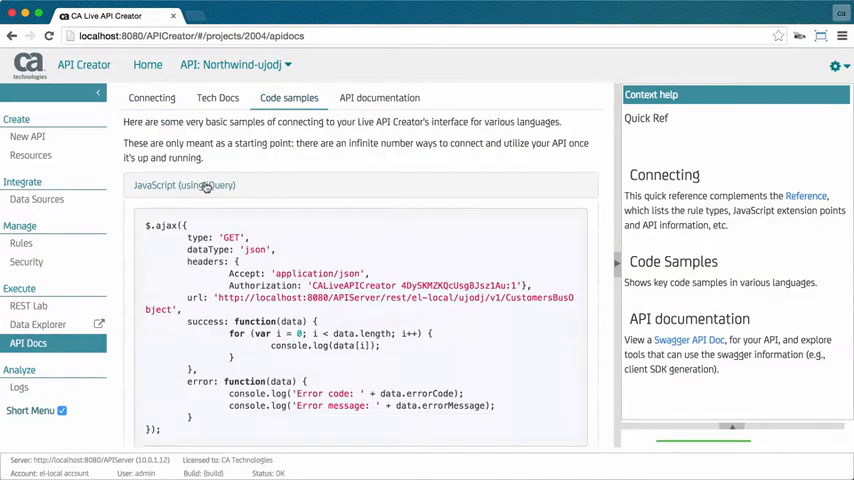
{"action": "left_click", "coordinate": [380, 98]}
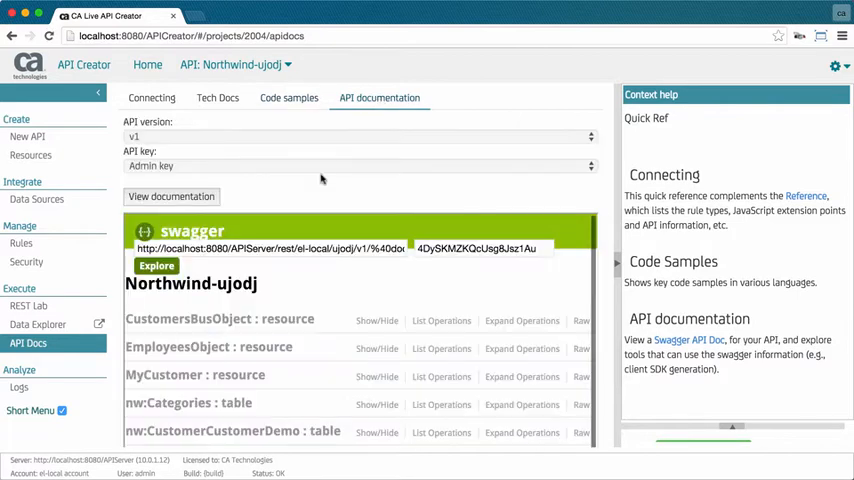
{"action": "left_click", "coordinate": [220, 318]}
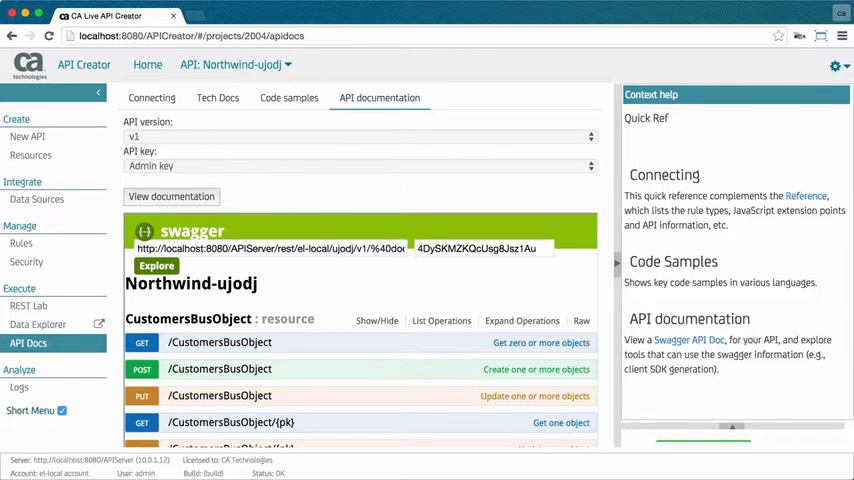
{"action": "left_click", "coordinate": [30, 156]}
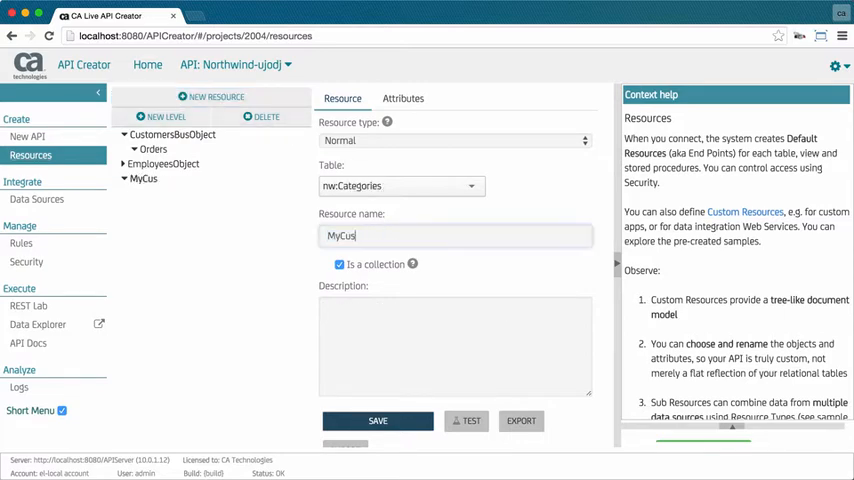
Step: Show MyCustomer's attributes with CompanyName renamed and test the resource in REST Lab
{"action": "left_click", "coordinate": [376, 420]}
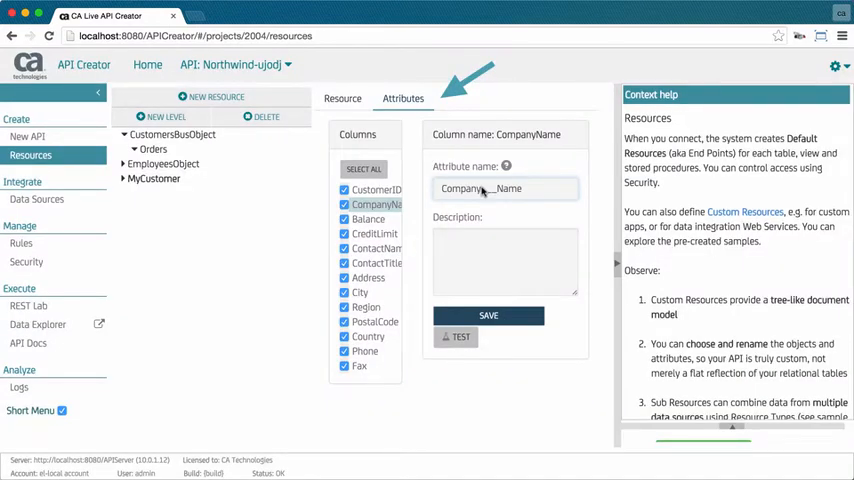
{"action": "left_click", "coordinate": [30, 304]}
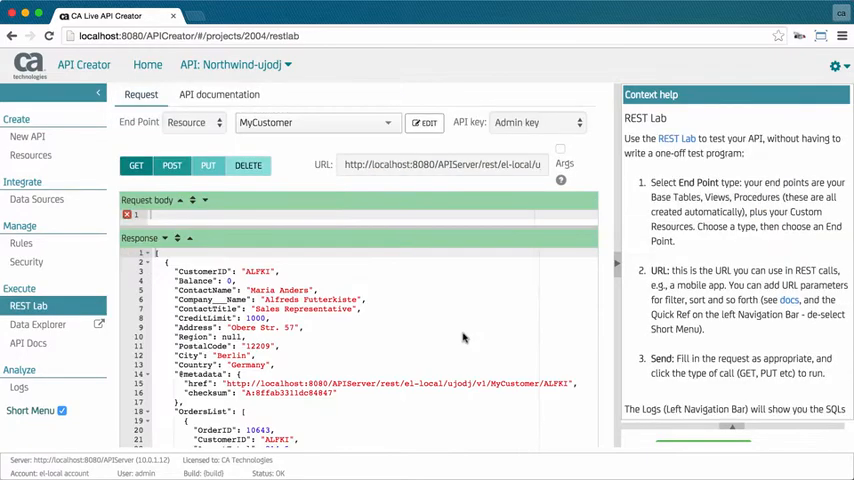
{"action": "scroll", "scroll_direction": "down", "scroll_amount": 3}
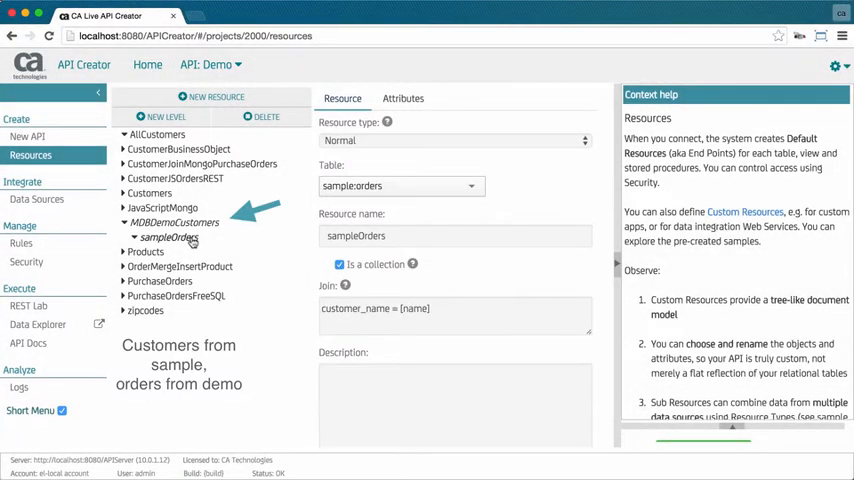
Step: Review Demo data sources and the PurchaseOrdersFreeSQL Free SQL resource, then go to HTTP Handlers
{"action": "left_click", "coordinate": [36, 200]}
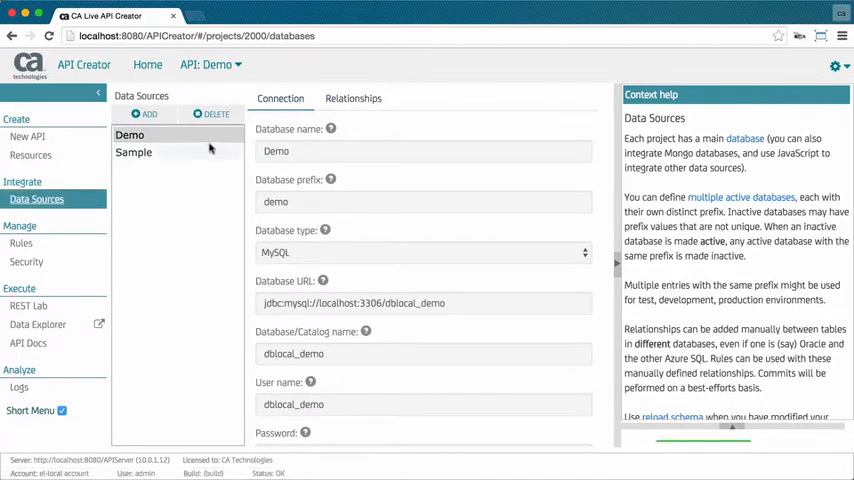
{"action": "left_click", "coordinate": [352, 98]}
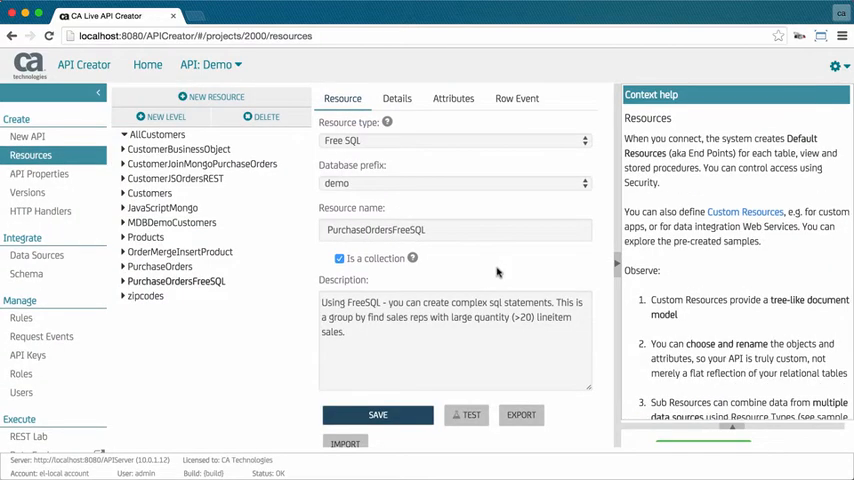
{"action": "mouse_move", "coordinate": [560, 140]}
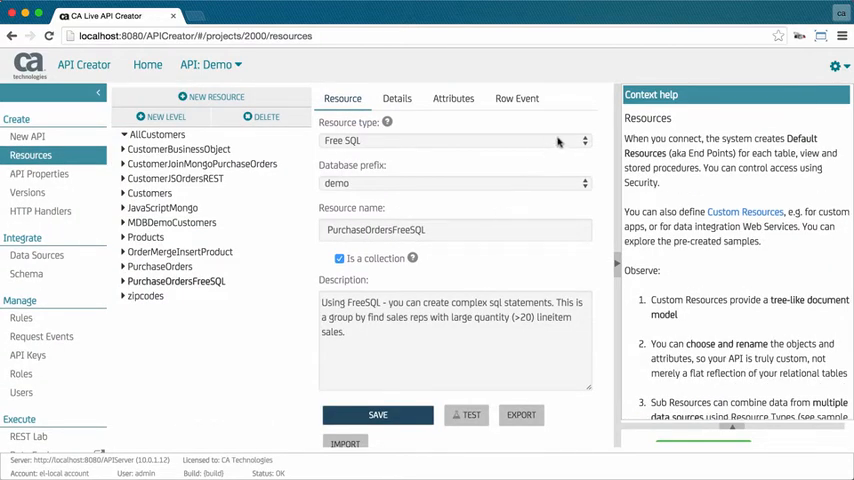
{"action": "left_click", "coordinate": [456, 140]}
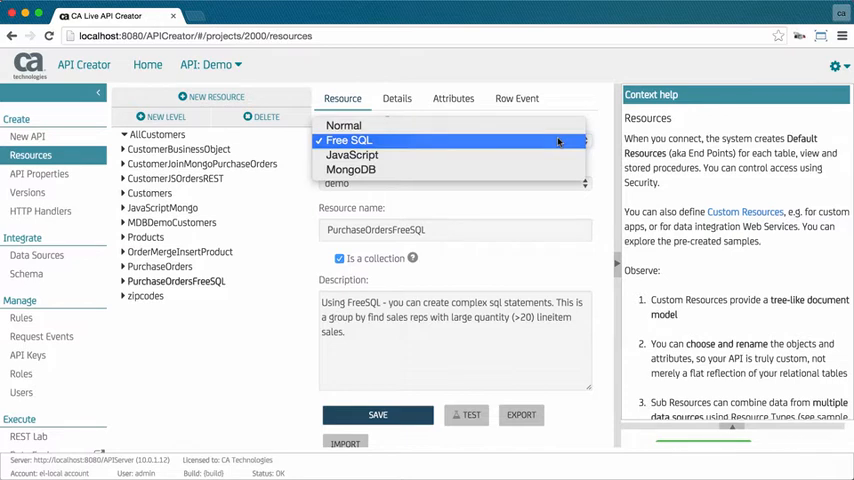
{"action": "left_click", "coordinate": [348, 140]}
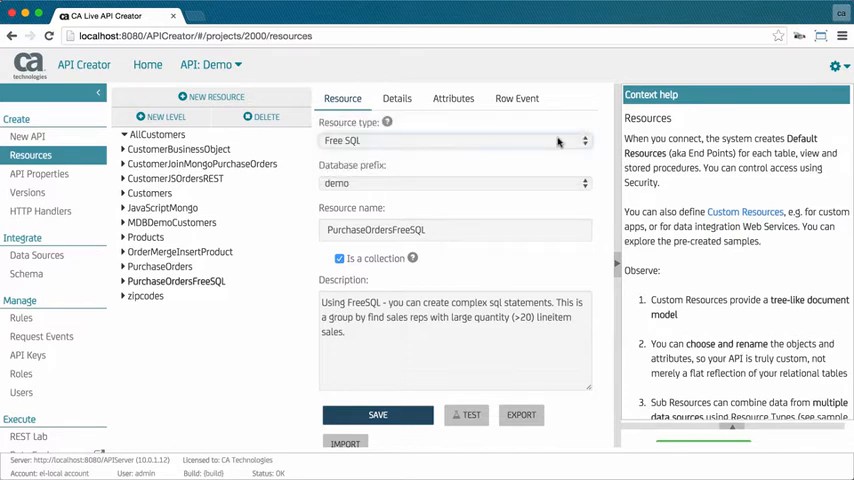
{"action": "left_click", "coordinate": [396, 98]}
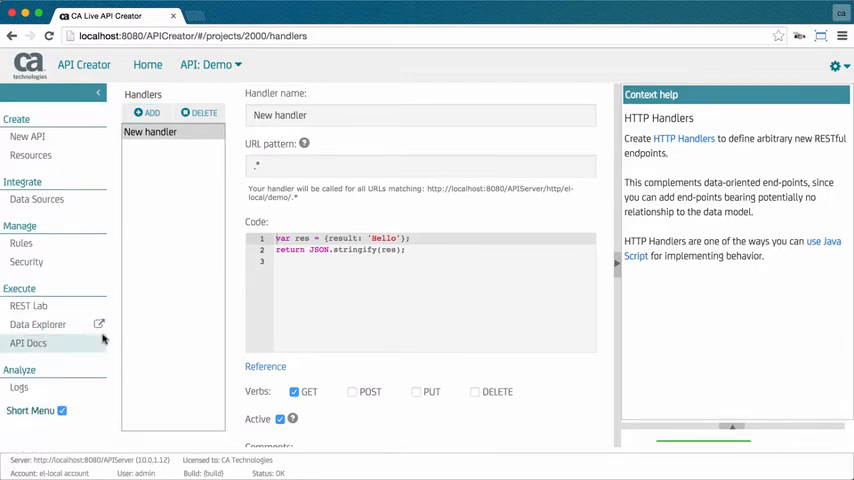
Step: Browse demo customers in Data Explorer, searching by name with 'ba'
{"action": "left_click", "coordinate": [38, 324]}
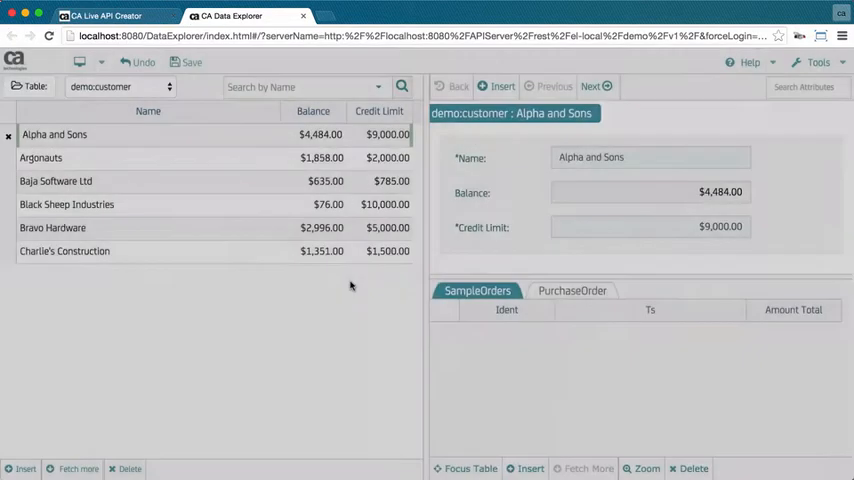
{"action": "type", "text": "ba"}
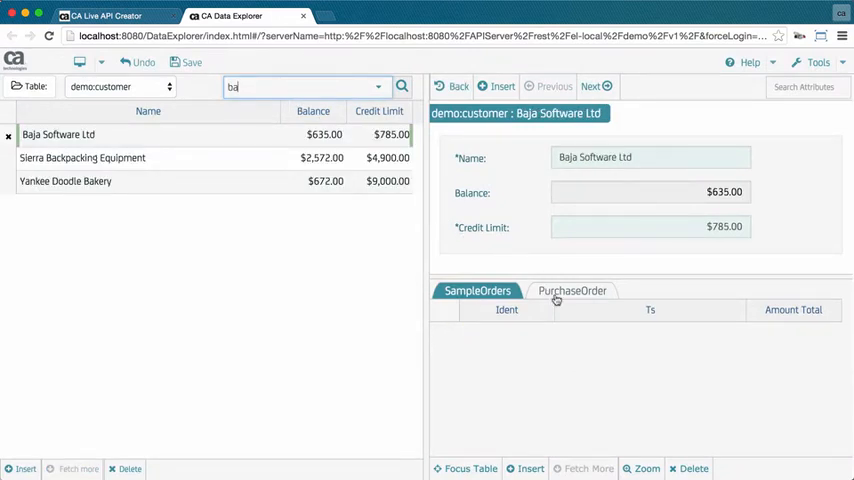
{"action": "left_click", "coordinate": [572, 292]}
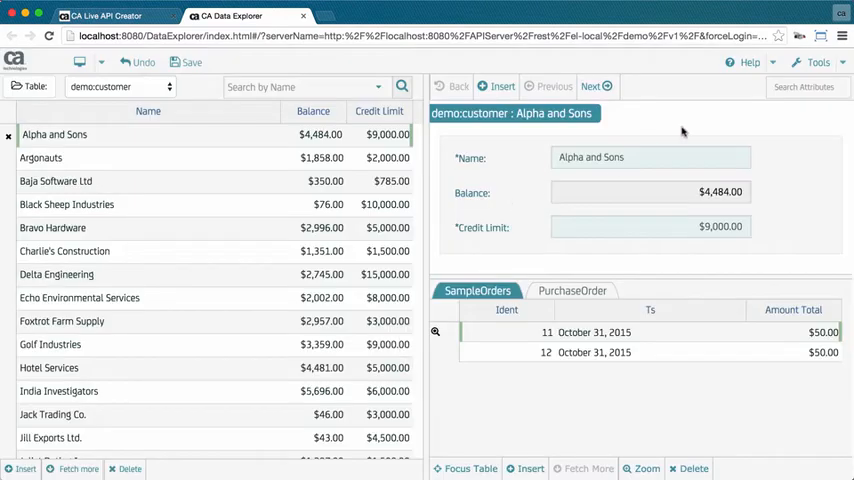
Step: Review the demo:customer table's column display Options from the Tools menu, then close them
{"action": "left_click", "coordinate": [818, 62]}
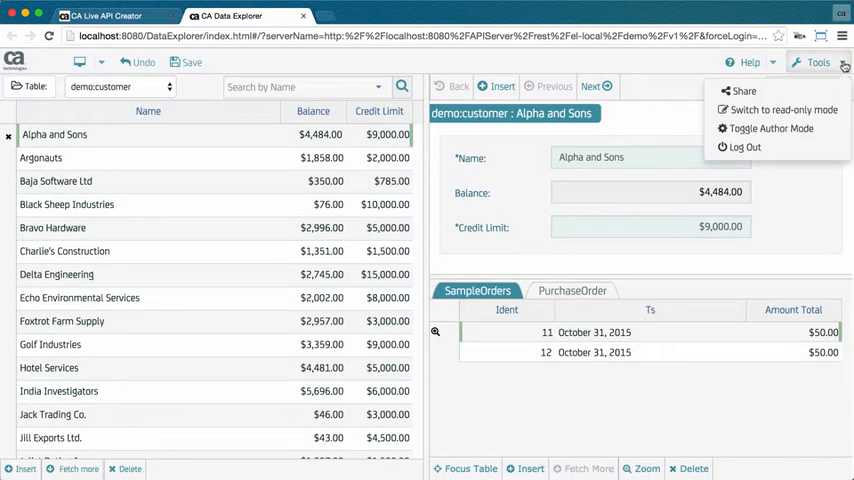
{"action": "left_click", "coordinate": [770, 128]}
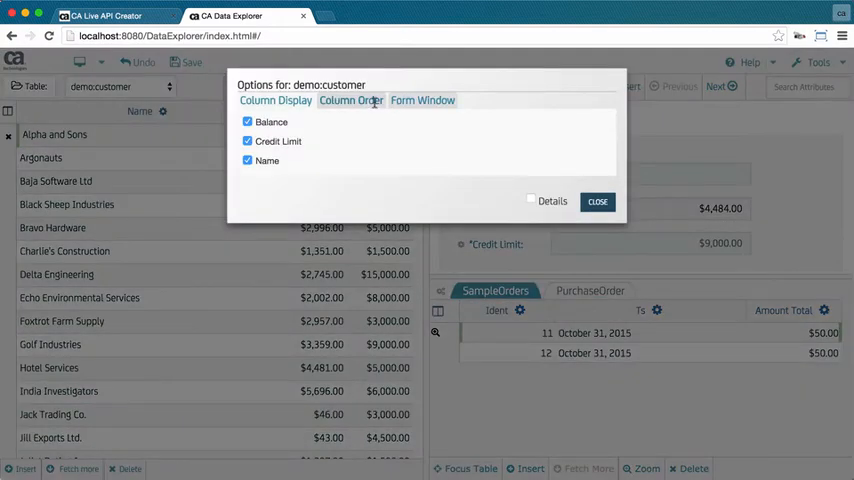
{"action": "left_click", "coordinate": [110, 16]}
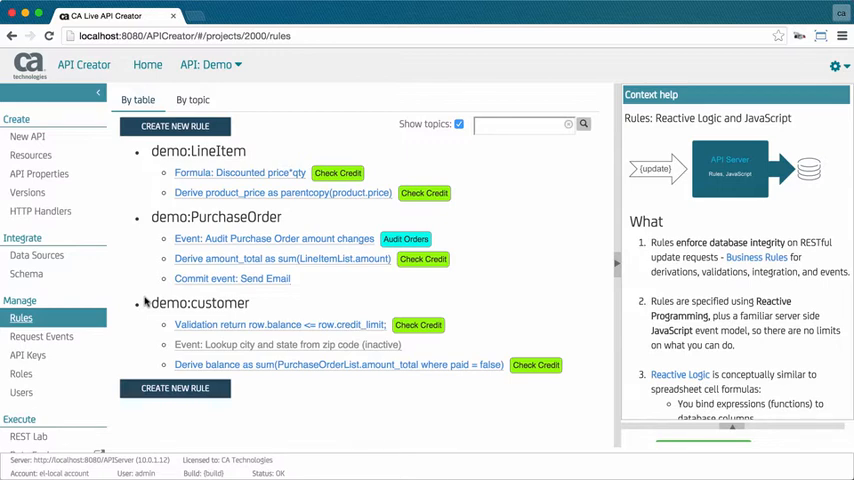
{"action": "left_click", "coordinate": [232, 278]}
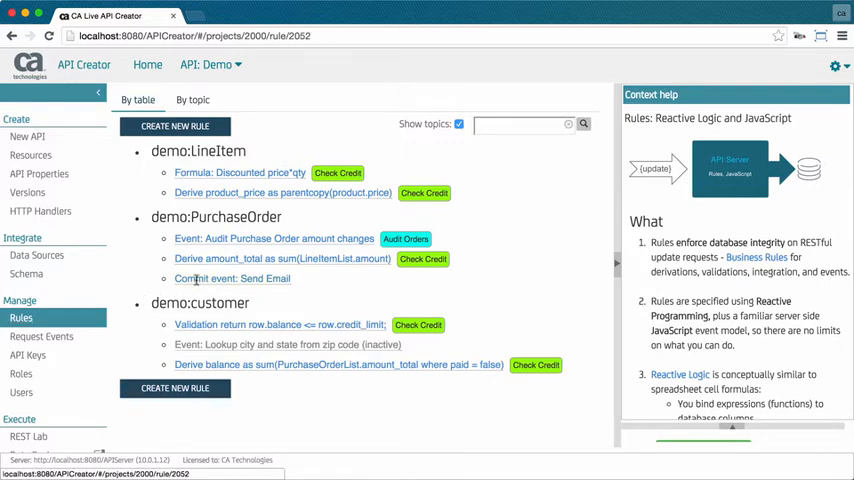
{"action": "left_click", "coordinate": [234, 278]}
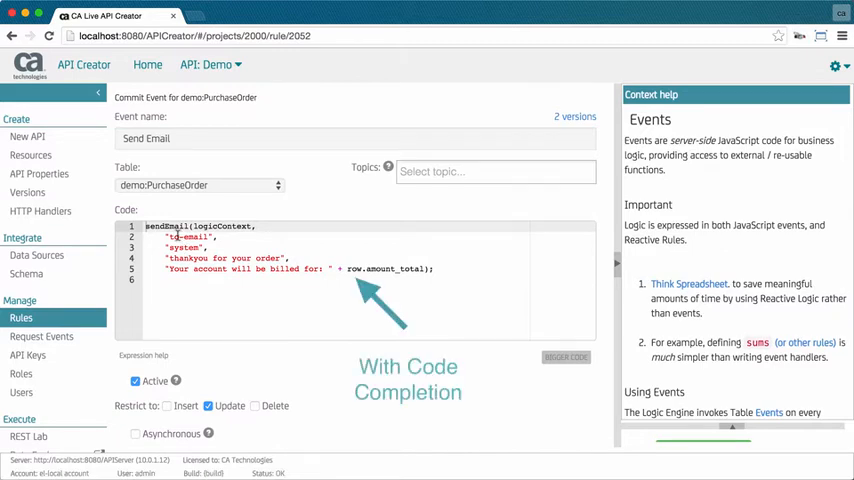
{"action": "mouse_move", "coordinate": [96, 200]}
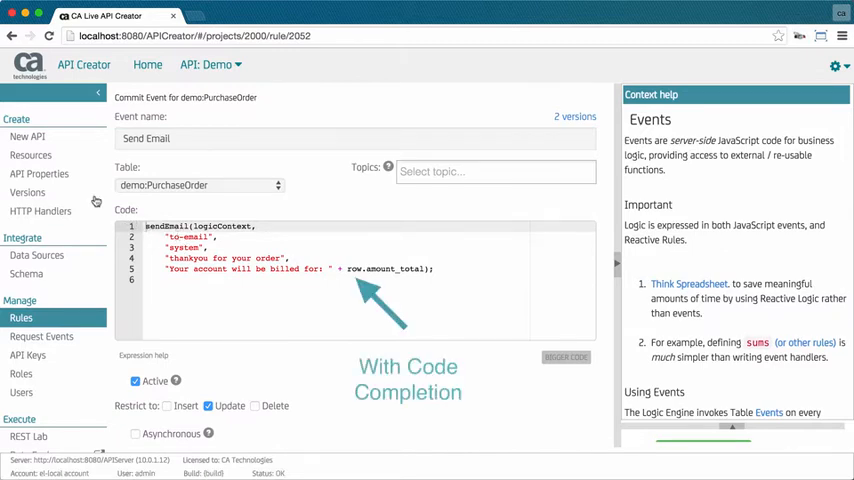
{"action": "left_click", "coordinate": [40, 172]}
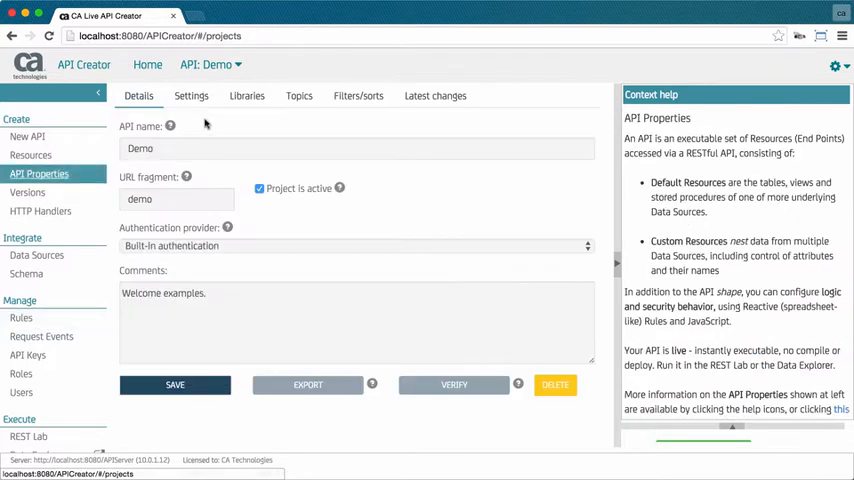
{"action": "left_click", "coordinate": [246, 96]}
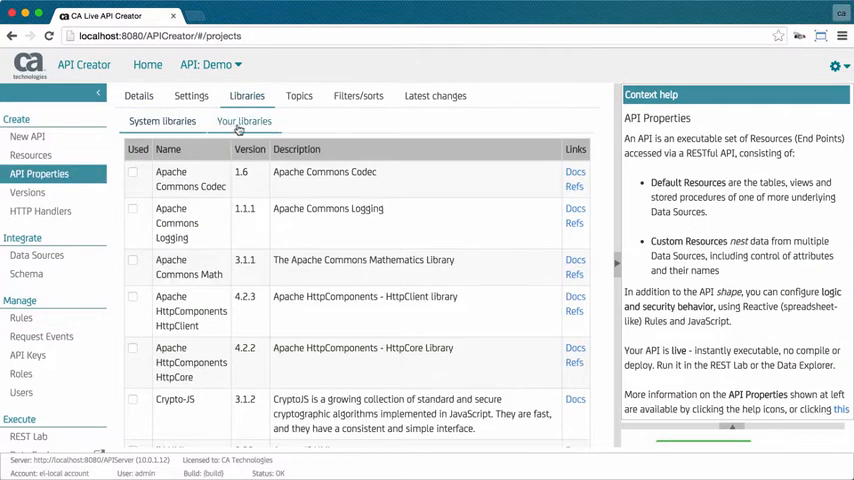
{"action": "left_click", "coordinate": [244, 120]}
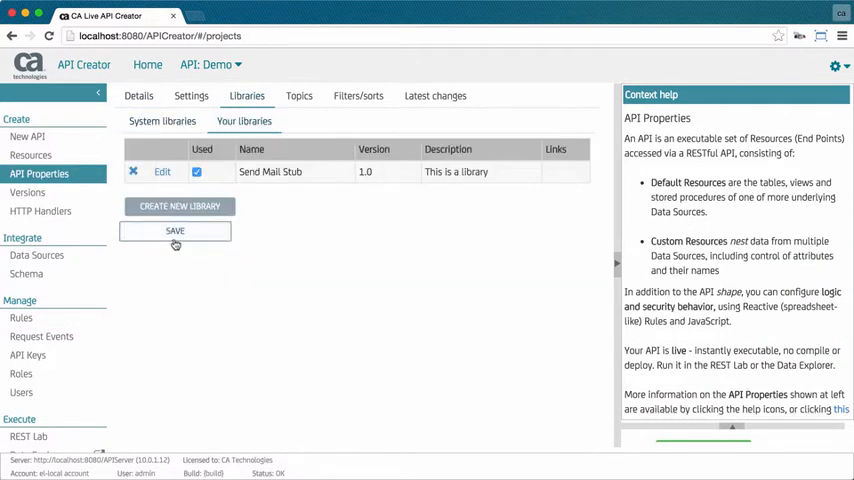
{"action": "left_click", "coordinate": [176, 232]}
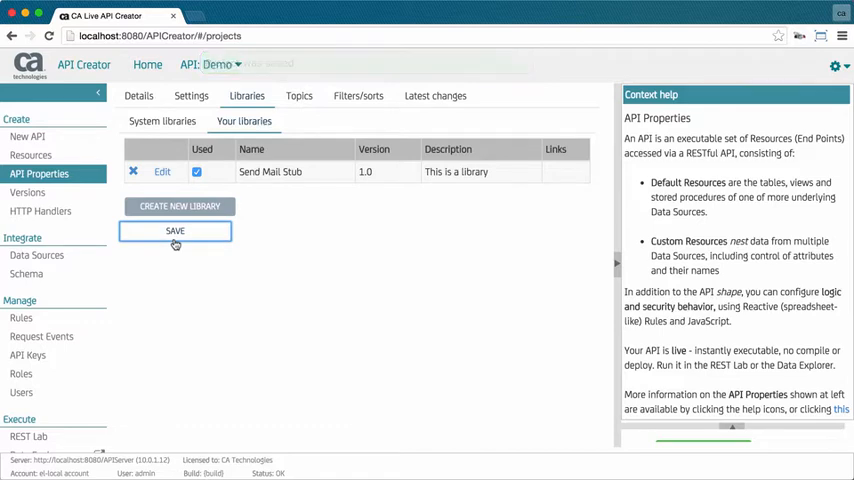
{"action": "left_click", "coordinate": [20, 318]}
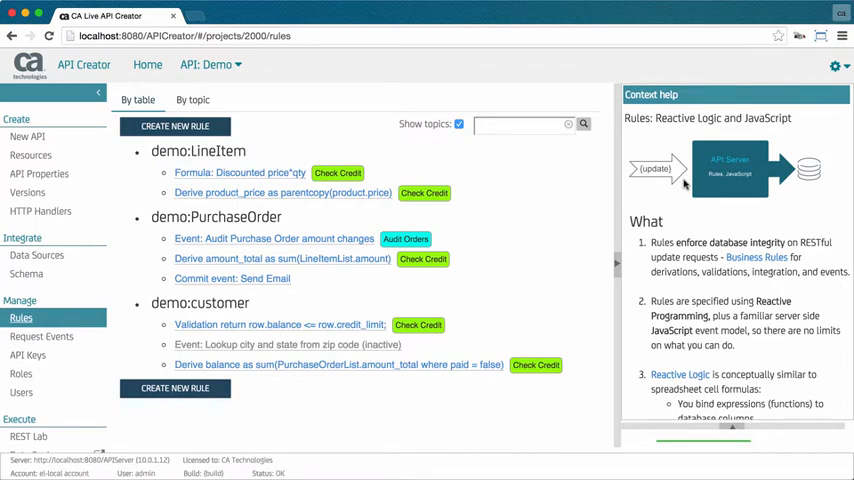
{"action": "left_click", "coordinate": [192, 100]}
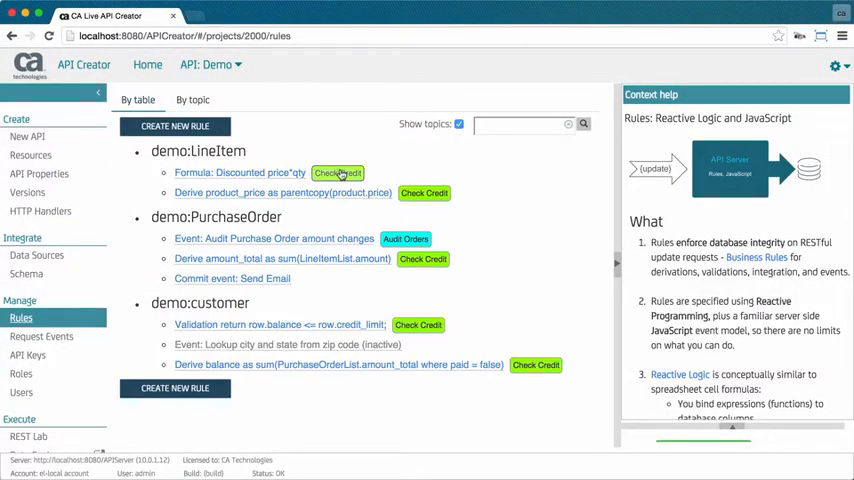
Step: Group the Demo rules under the Check Credit topic and scroll through its help
{"action": "left_click", "coordinate": [192, 100]}
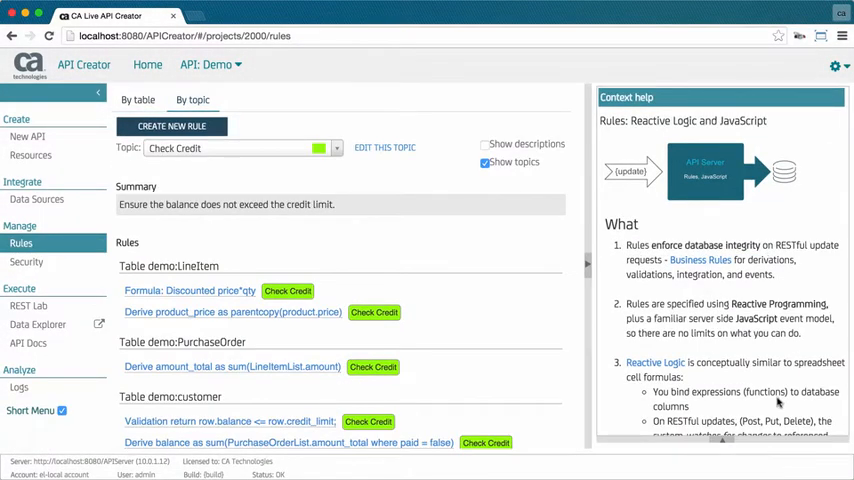
{"action": "scroll", "scroll_direction": "down", "scroll_amount": 3}
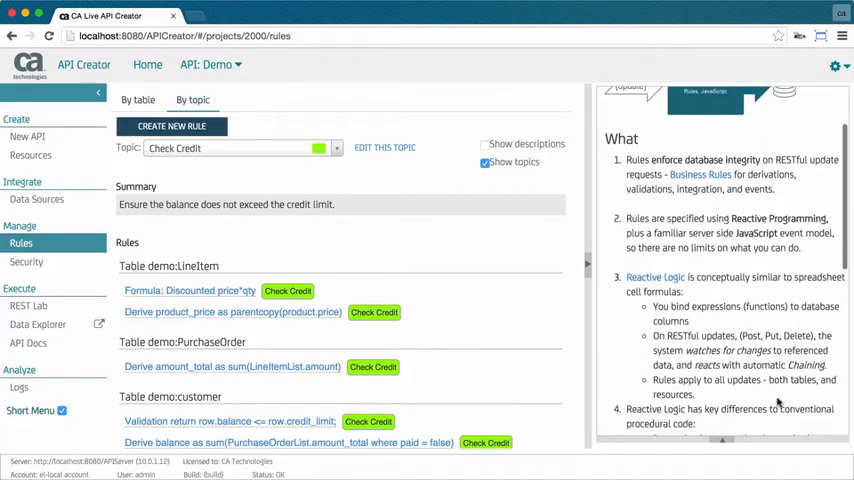
{"action": "scroll", "scroll_direction": "down", "scroll_amount": 3}
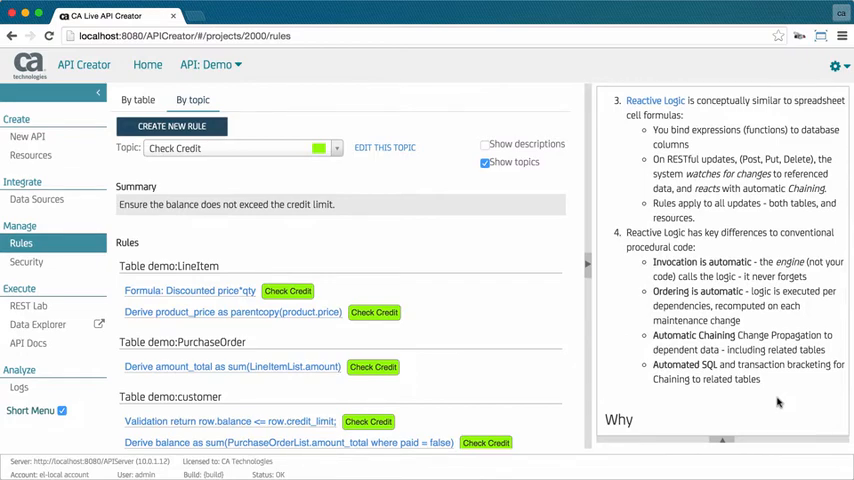
{"action": "scroll", "scroll_direction": "down", "scroll_amount": 3}
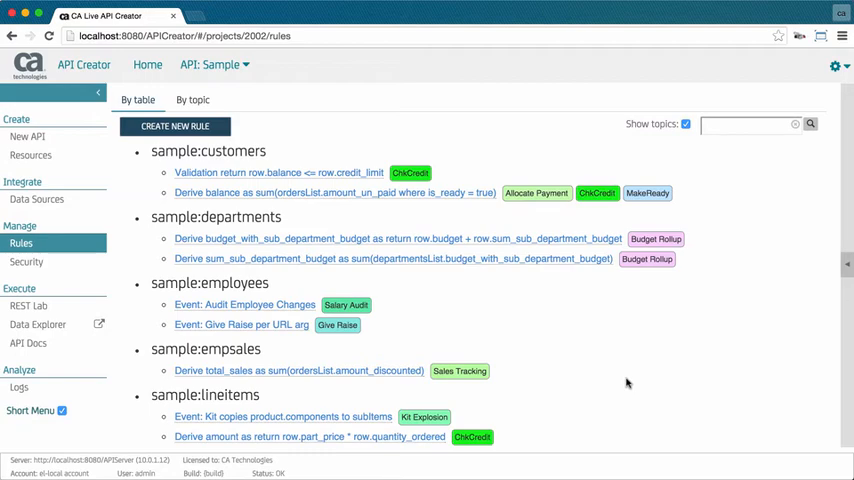
Step: View the Sample API's rules by topic and select the Kit Explosion topic
{"action": "left_click", "coordinate": [836, 68]}
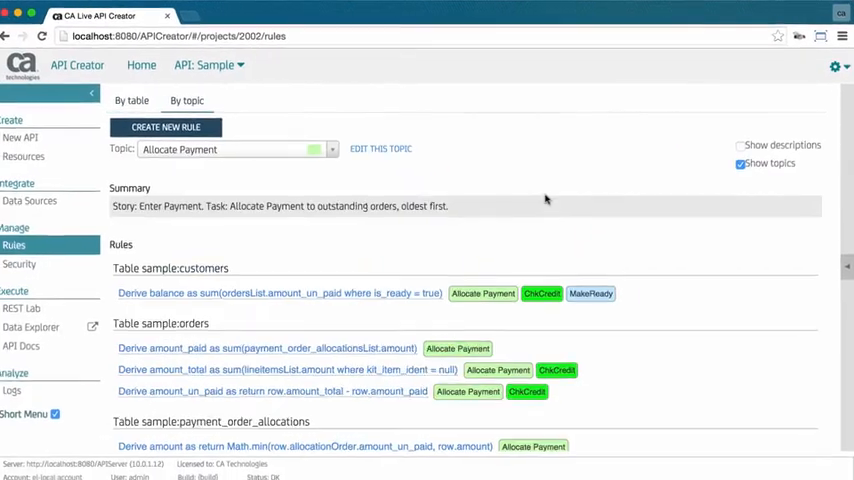
{"action": "left_click", "coordinate": [332, 148]}
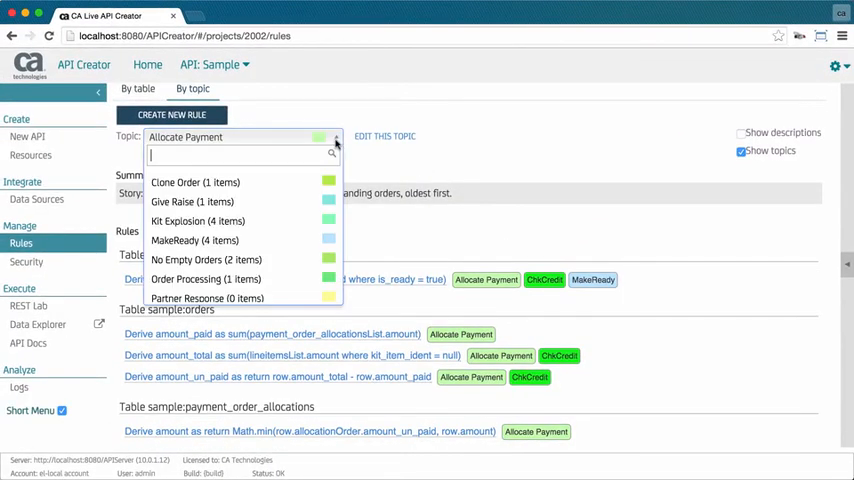
{"action": "left_click", "coordinate": [196, 220]}
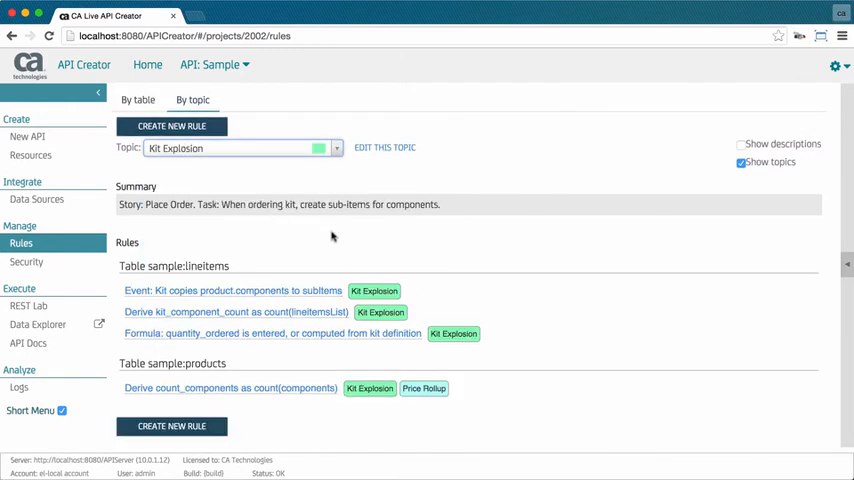
{"action": "mouse_move", "coordinate": [348, 238]}
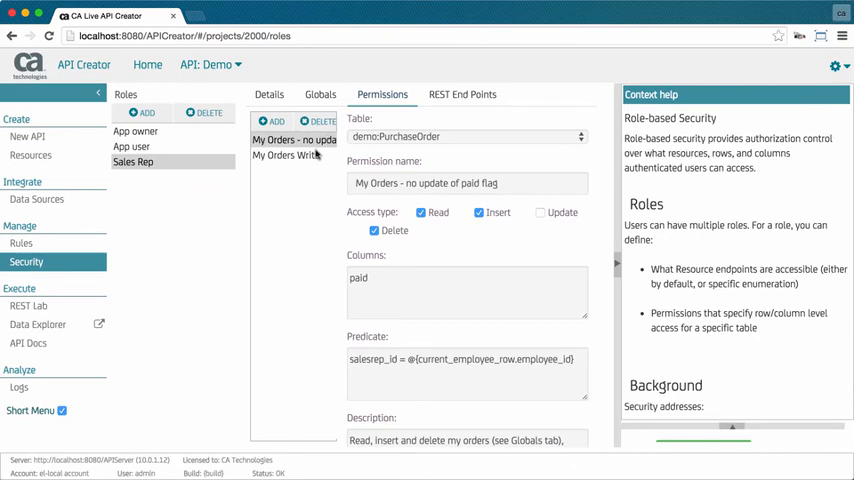
Step: Show the Sales Rep role's My Orders Write permission on PurchaseOrder
{"action": "left_click", "coordinate": [284, 156]}
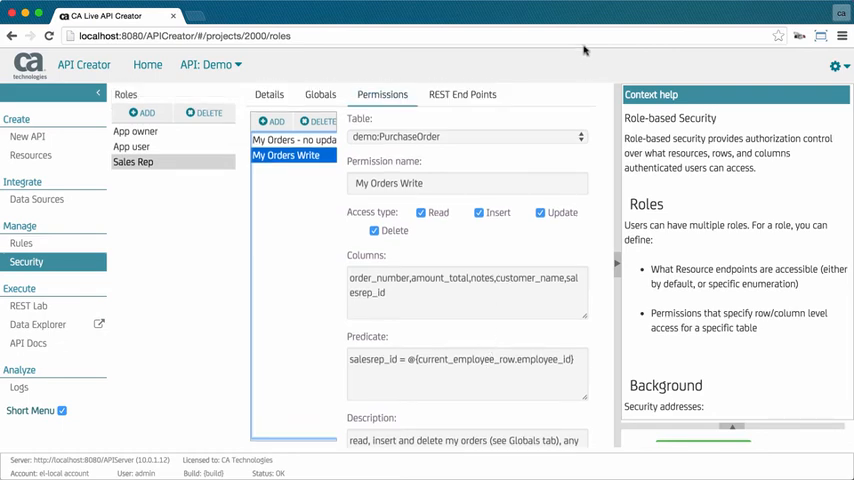
{"action": "mouse_move", "coordinate": [584, 50]}
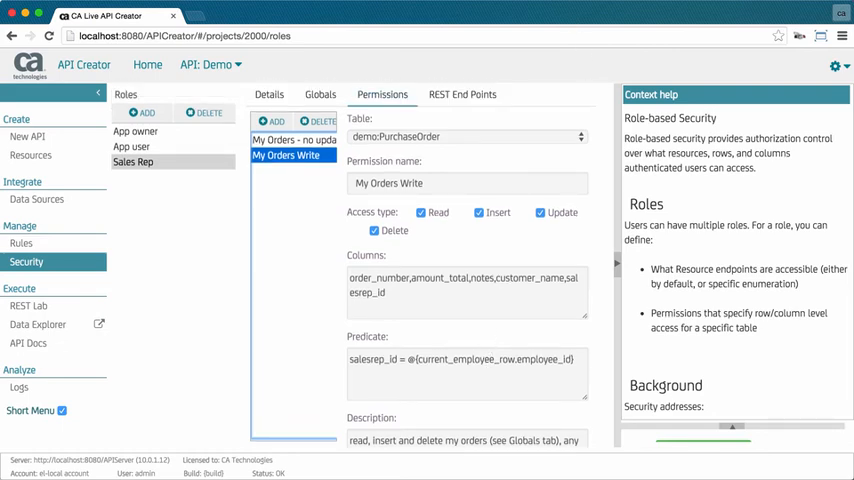